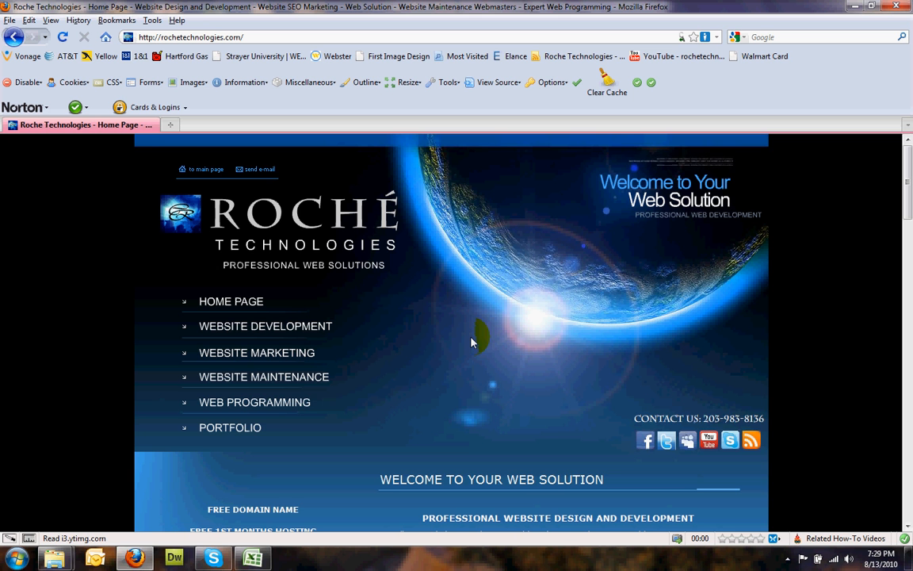
{"action": "mouse_move", "coordinate": [475, 365]}
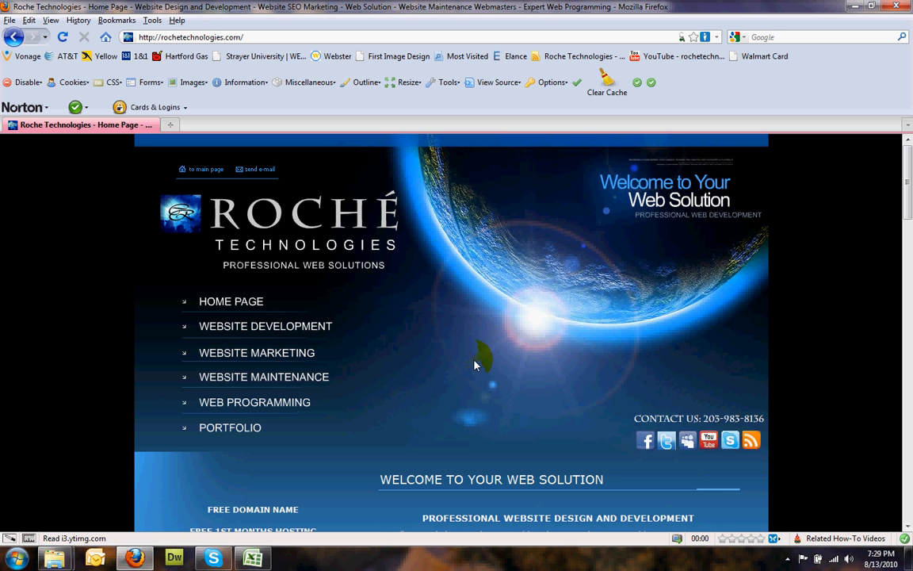
{"action": "mouse_move", "coordinate": [513, 409]}
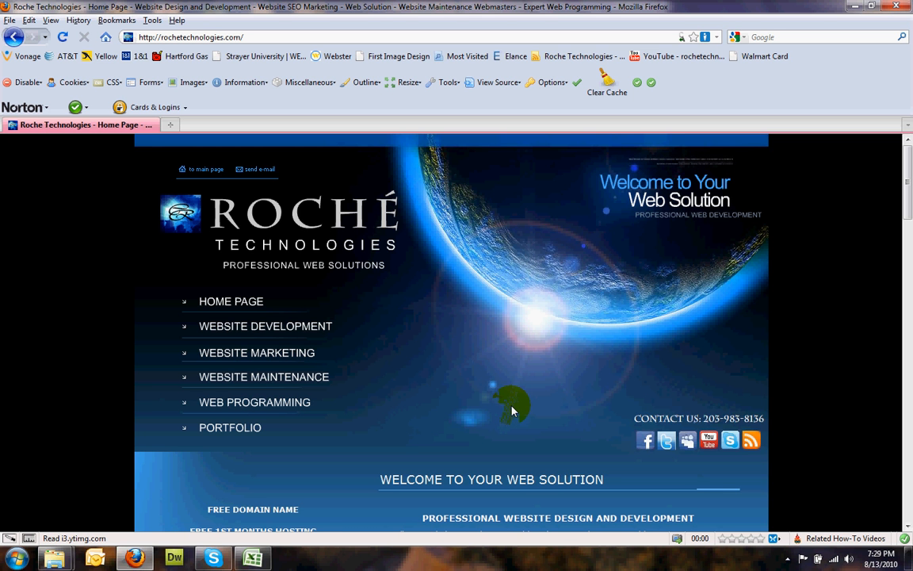
{"action": "mouse_move", "coordinate": [511, 415]}
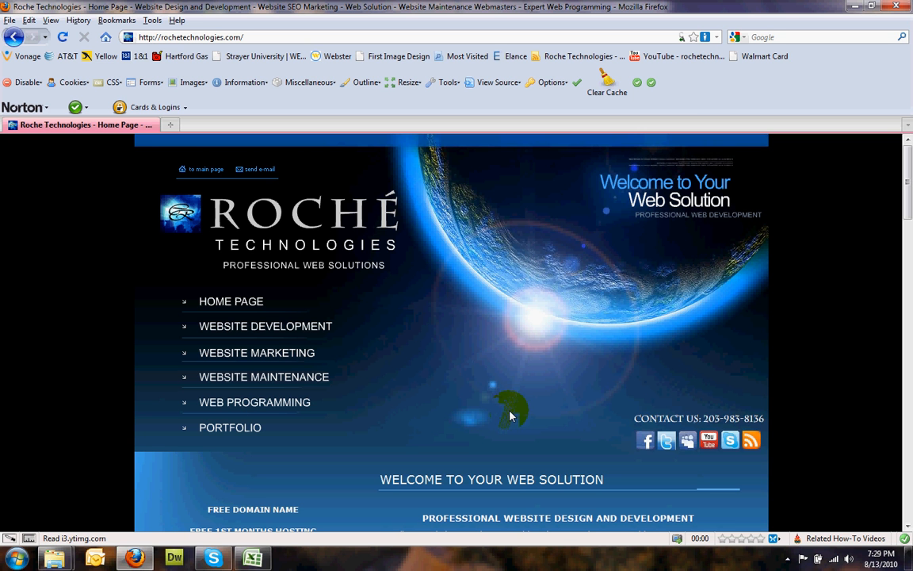
{"action": "mouse_move", "coordinate": [515, 454]}
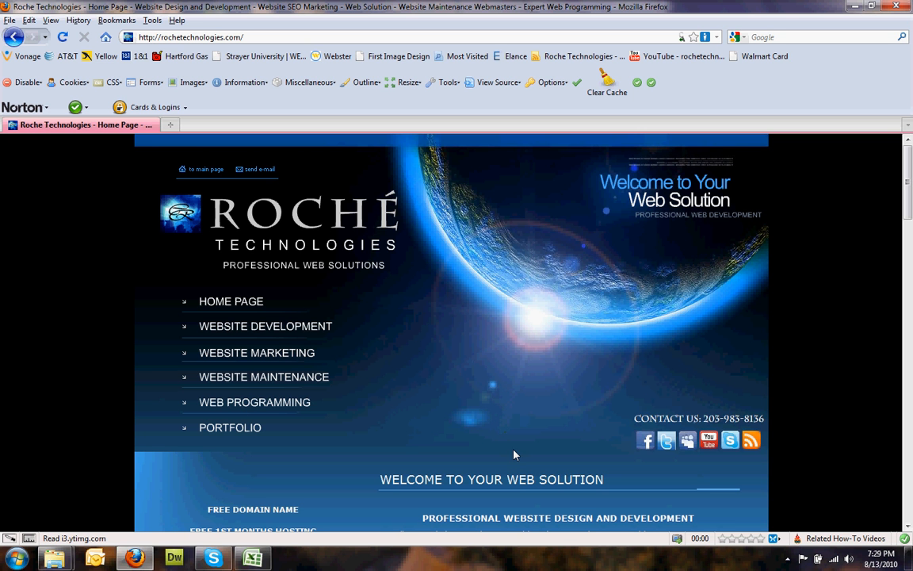
{"action": "mouse_move", "coordinate": [507, 466]}
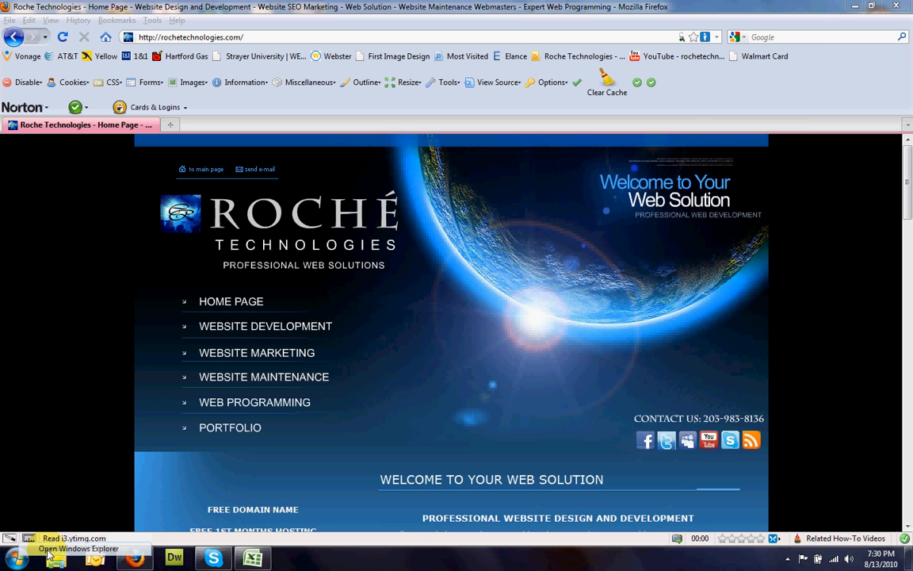
- Launch a Windows Explorer window from the taskbar
{"action": "left_click", "coordinate": [54, 558]}
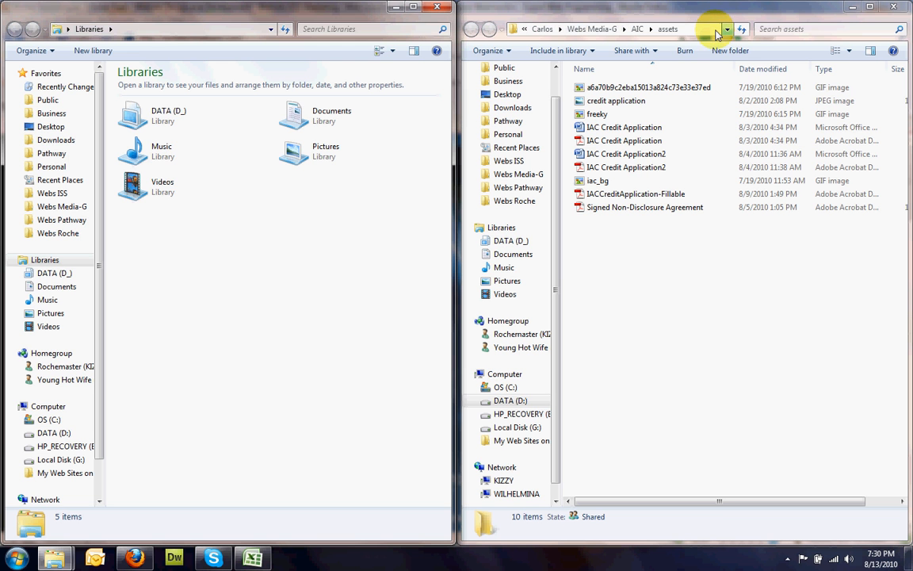
{"action": "left_click", "coordinate": [619, 29]}
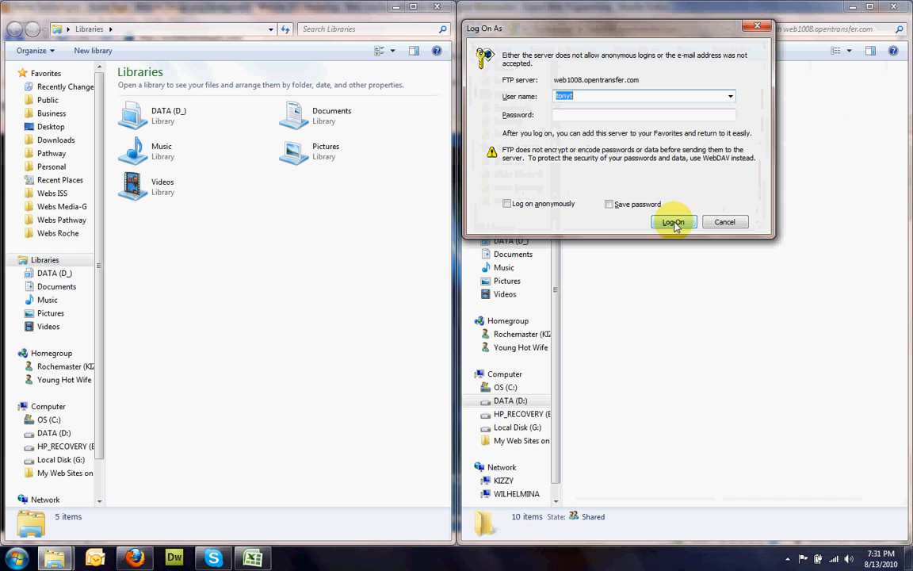
{"action": "mouse_move", "coordinate": [612, 117]}
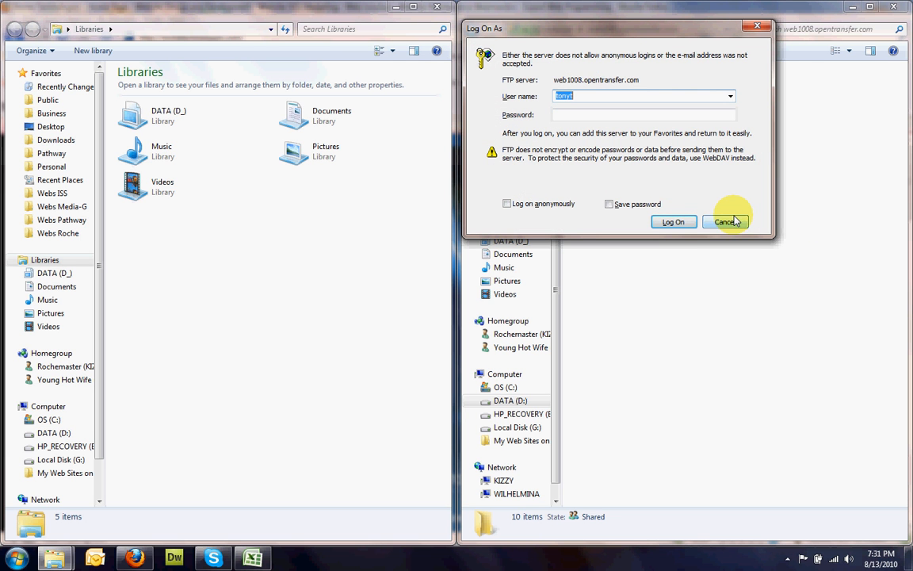
- Enter the password in the Log On As dialog and log on to the FTP server
{"action": "left_click", "coordinate": [634, 115]}
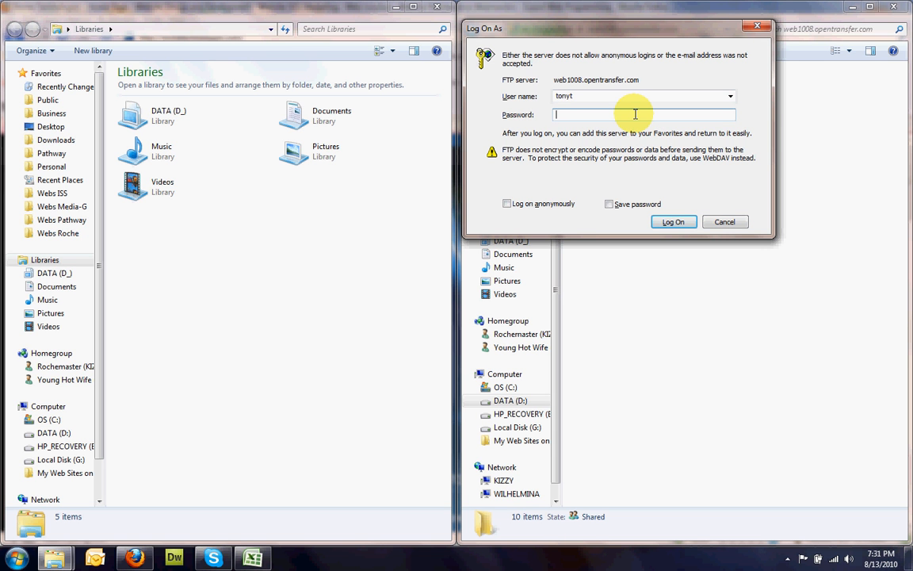
{"action": "type", "text": "••••"}
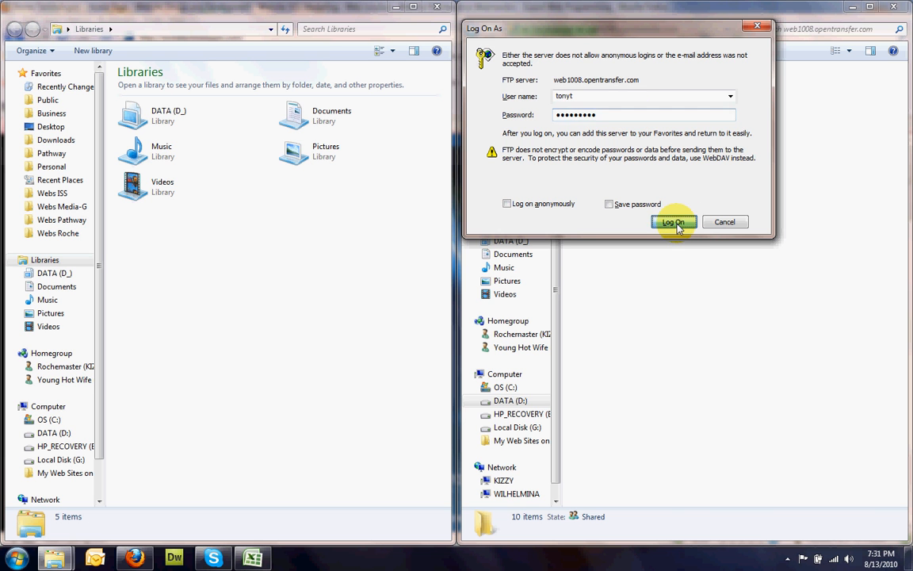
{"action": "left_click", "coordinate": [672, 222]}
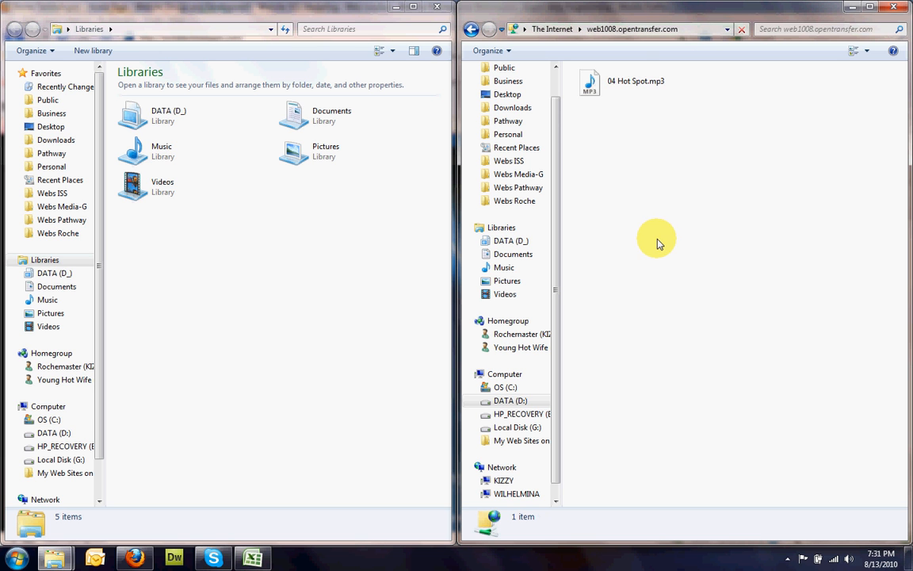
{"action": "mouse_move", "coordinate": [593, 103]}
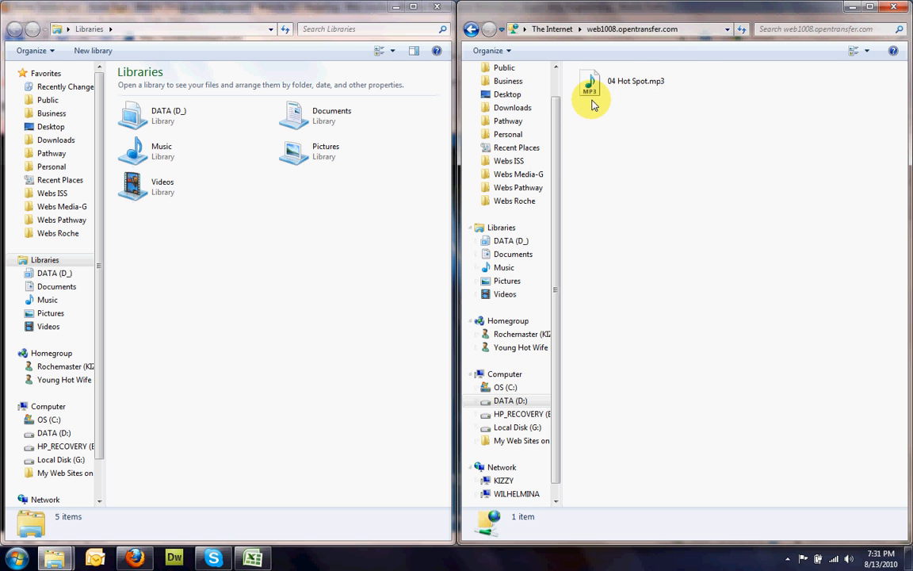
- Browse the Music library into Akon > Trouble and select the 01 Akon - Locke'd Up track
{"action": "left_click", "coordinate": [627, 81]}
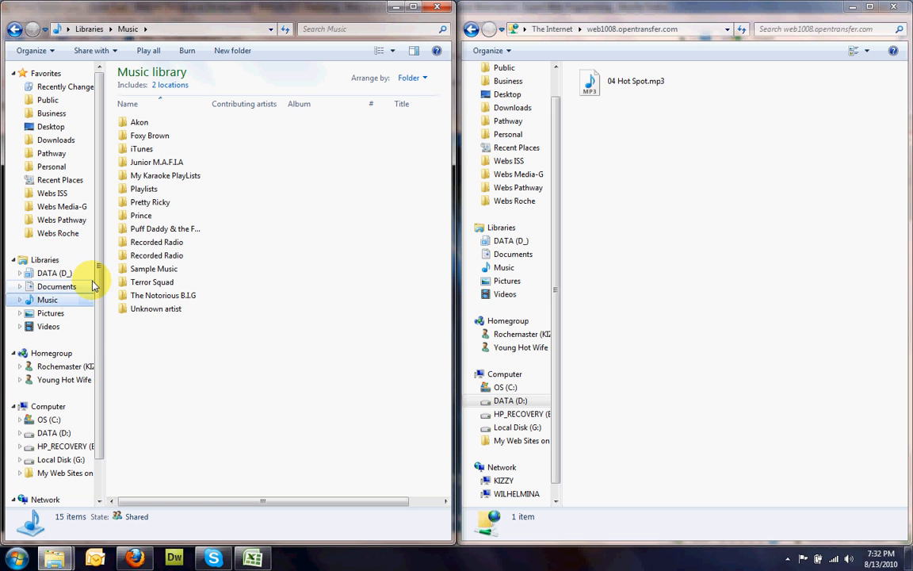
{"action": "left_click", "coordinate": [139, 121]}
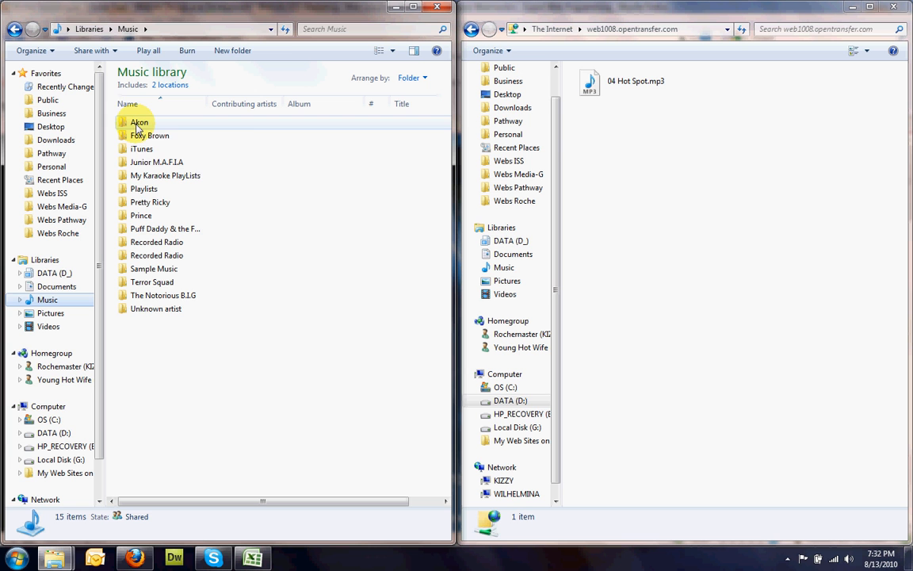
{"action": "mouse_move", "coordinate": [139, 122]}
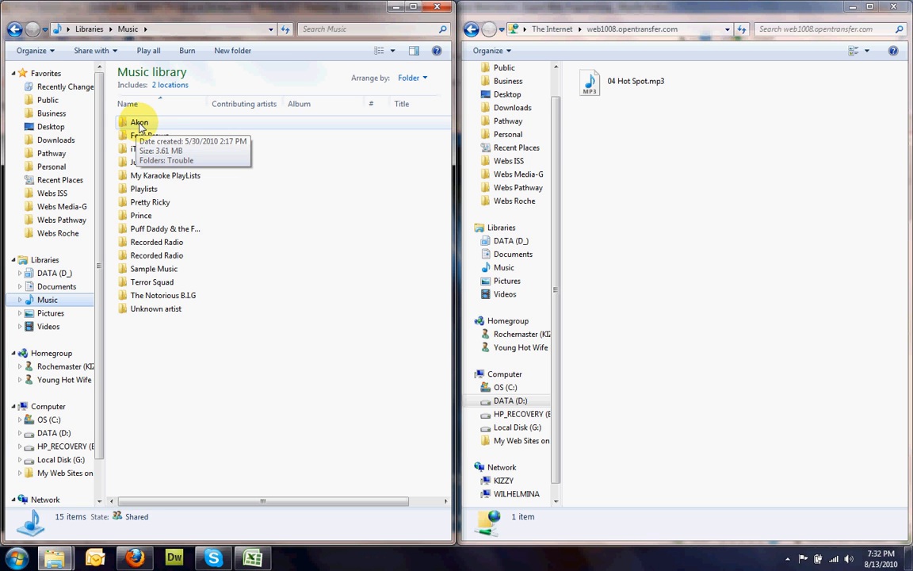
{"action": "double_click", "coordinate": [139, 121]}
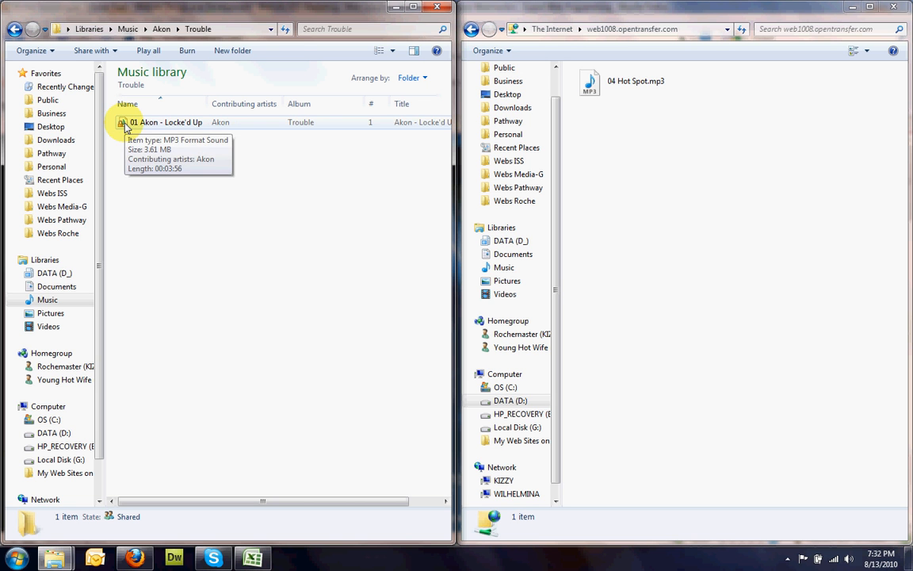
{"action": "left_click", "coordinate": [158, 121]}
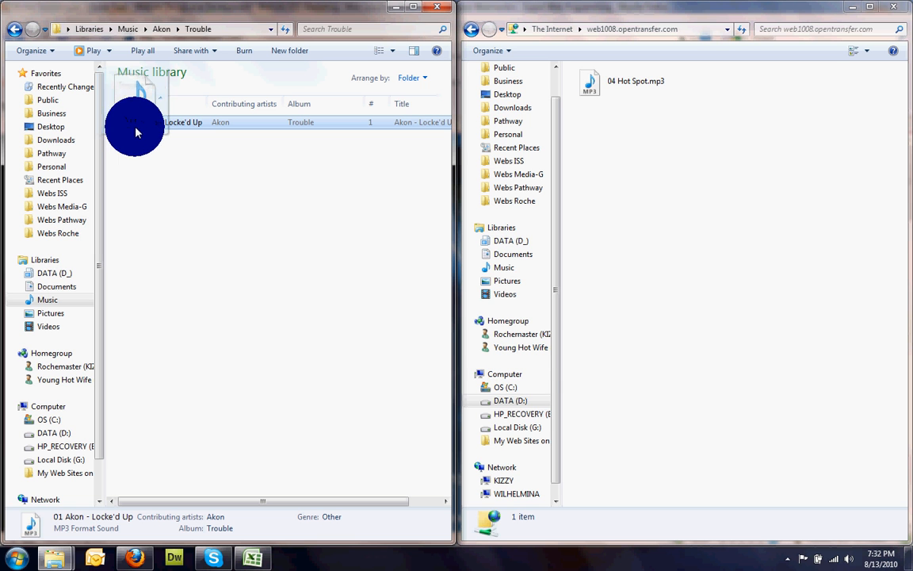
- Copy 01 Akon - Locke'd Up.mp3 from the Trouble folder onto the FTP server window
{"action": "left_click_drag", "start_coordinate": [135, 121], "coordinate": [680, 230]}
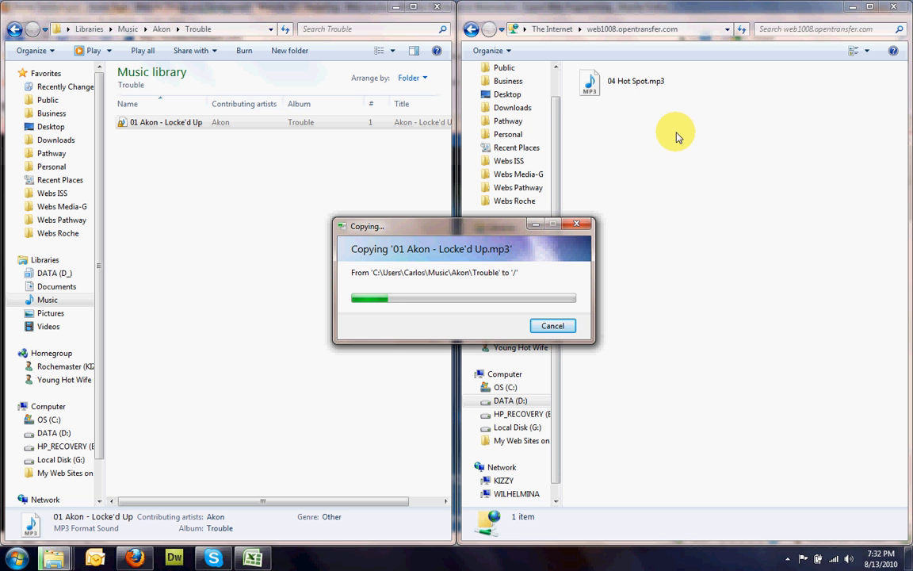
{"action": "mouse_move", "coordinate": [696, 176]}
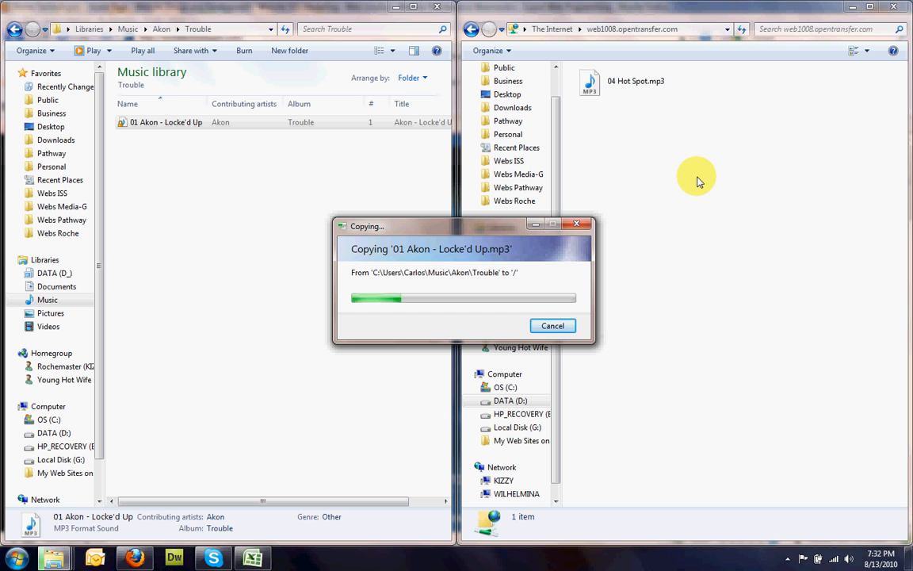
{"action": "mouse_move", "coordinate": [688, 333]}
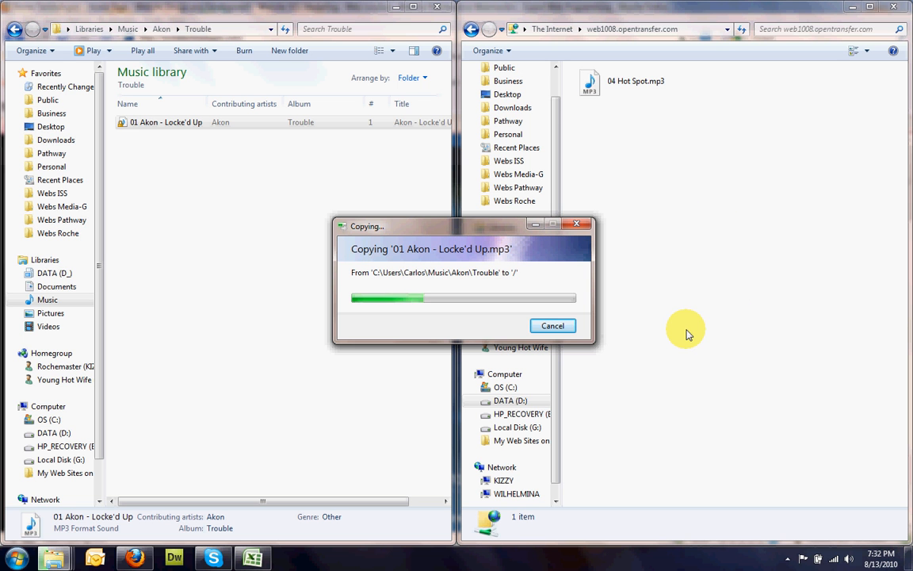
{"action": "mouse_move", "coordinate": [698, 363]}
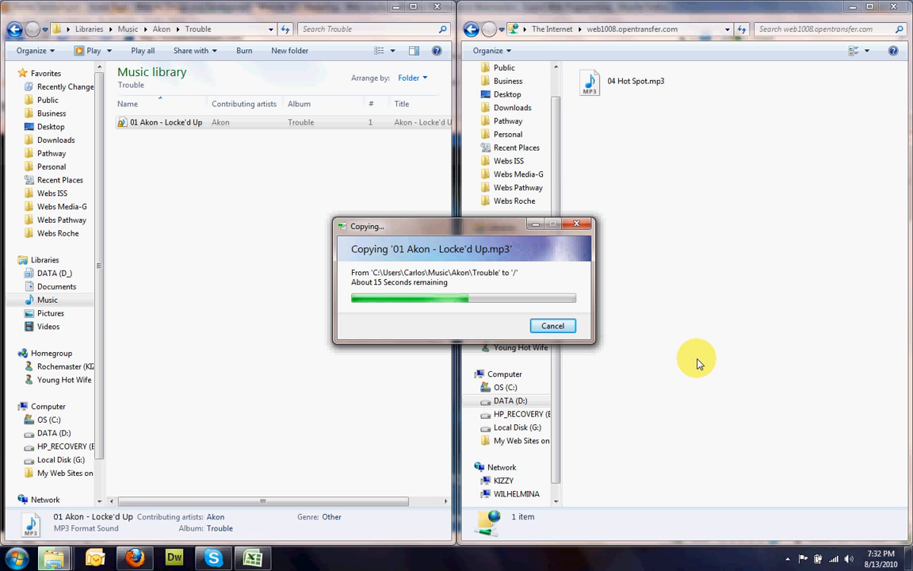
{"action": "mouse_move", "coordinate": [683, 397]}
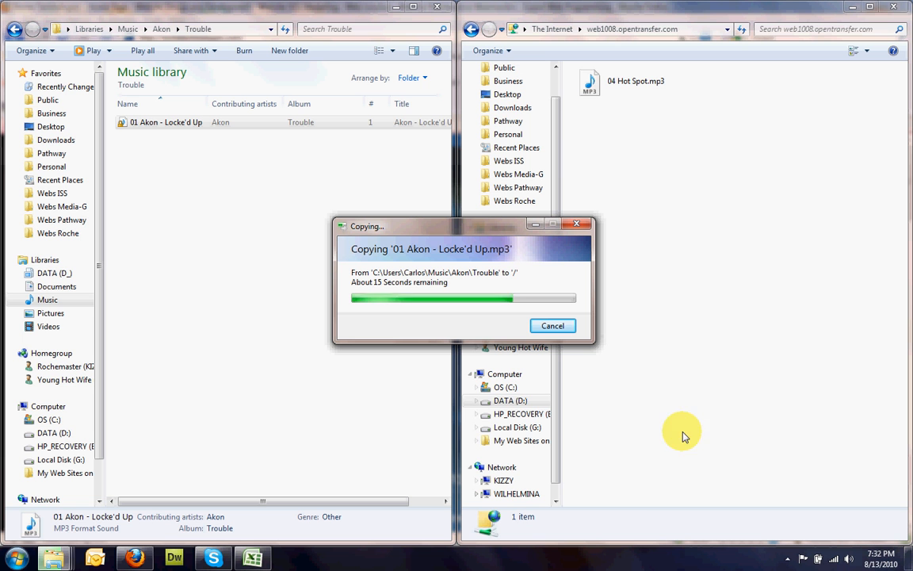
{"action": "mouse_move", "coordinate": [742, 371]}
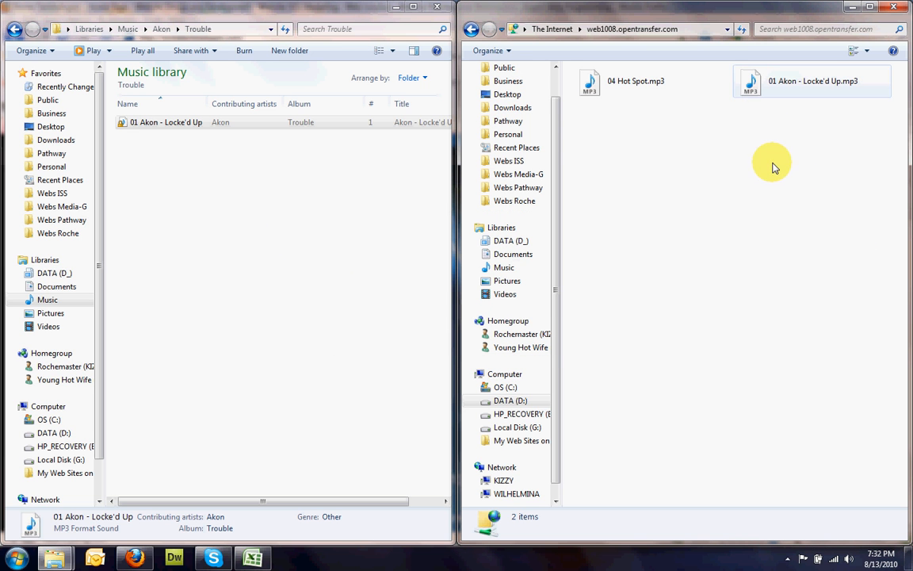
{"action": "mouse_move", "coordinate": [631, 87]}
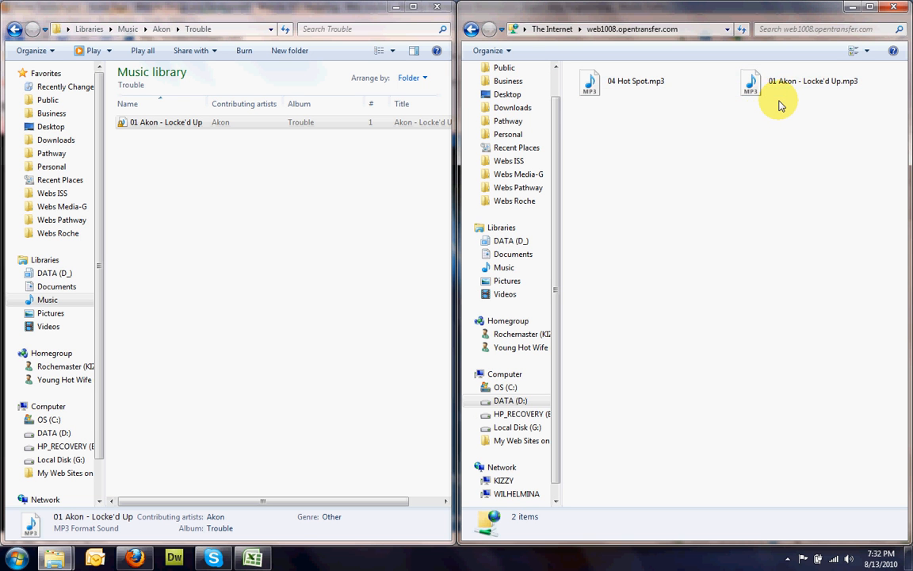
{"action": "mouse_move", "coordinate": [759, 141]}
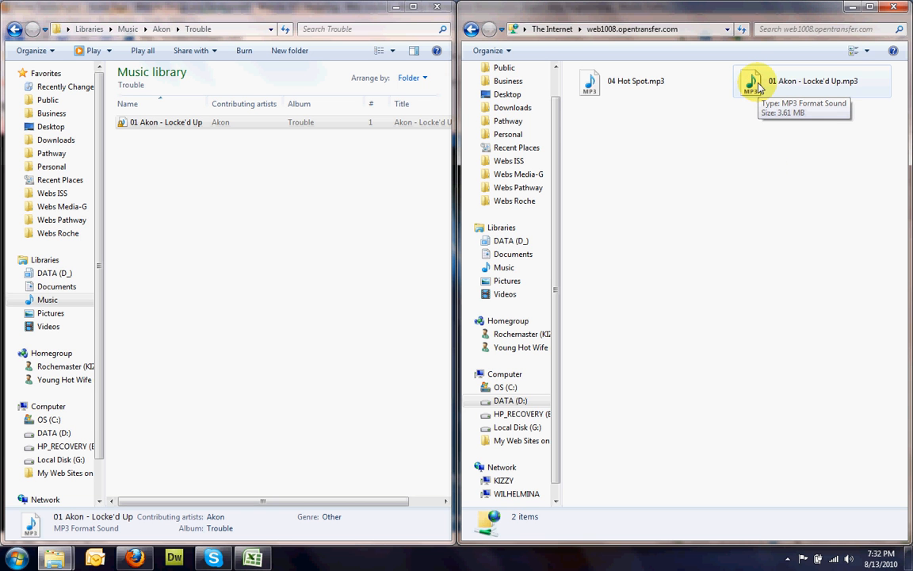
{"action": "mouse_move", "coordinate": [863, 190]}
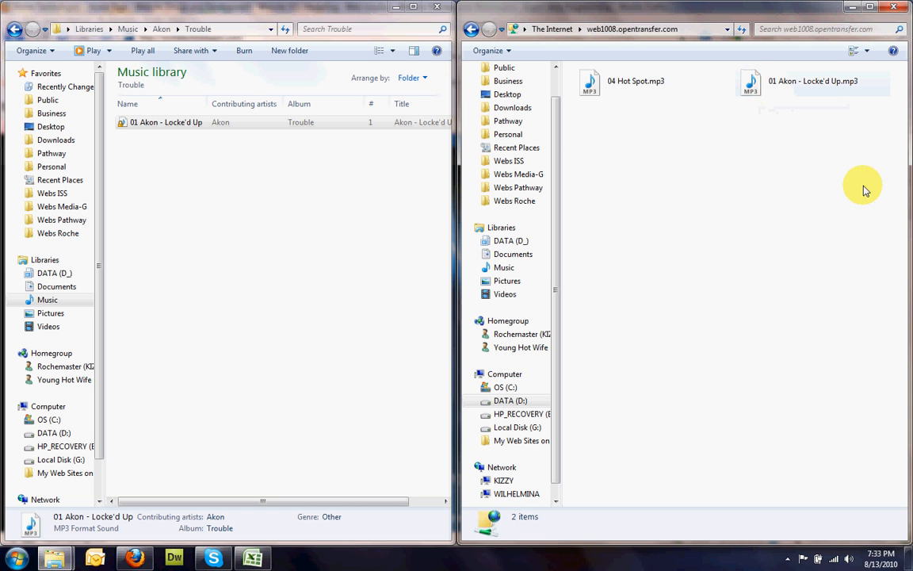
{"action": "mouse_move", "coordinate": [769, 86]}
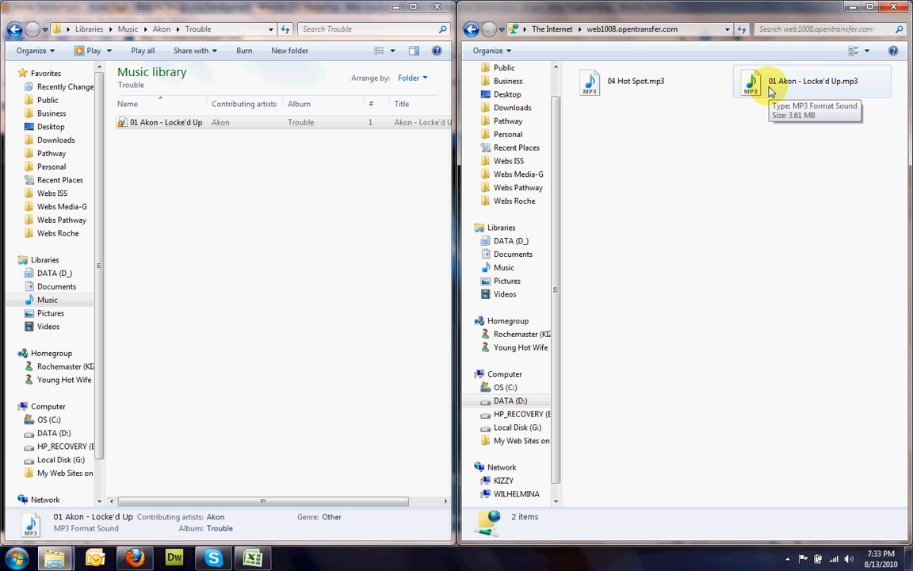
- Copy 04 Hot Spot.mp3 from the FTP server into the local Trouble folder
{"action": "left_click", "coordinate": [636, 79]}
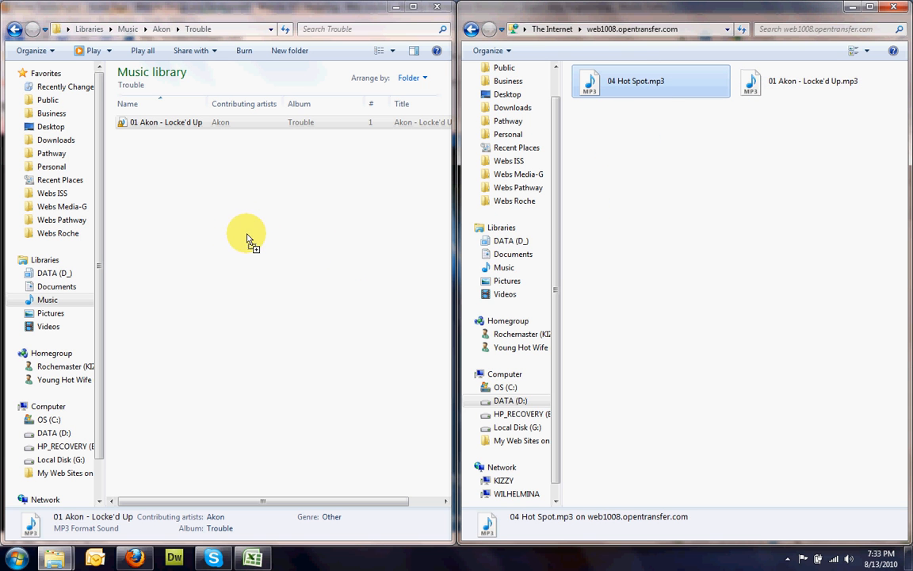
{"action": "left_click_drag", "start_coordinate": [634, 81], "coordinate": [246, 238]}
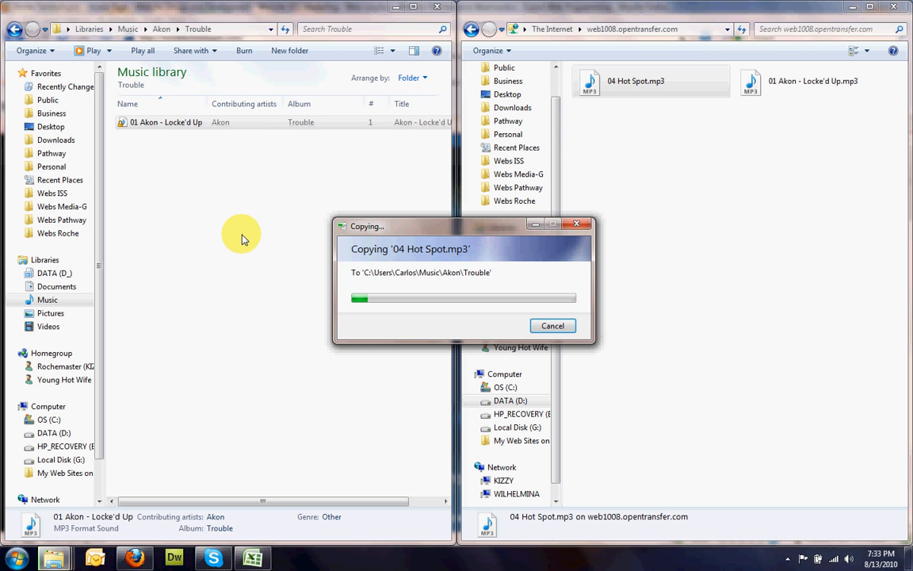
{"action": "mouse_move", "coordinate": [642, 55]}
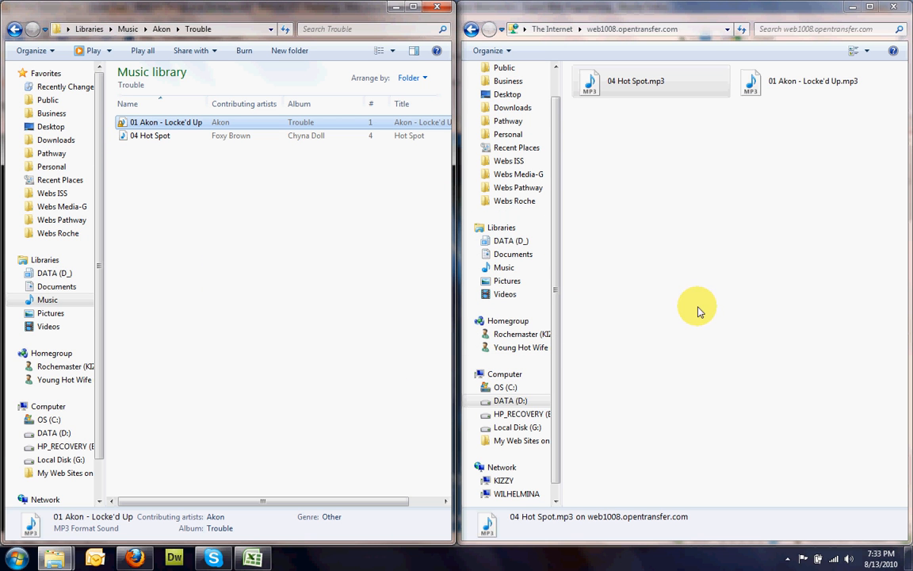
{"action": "mouse_move", "coordinate": [752, 390]}
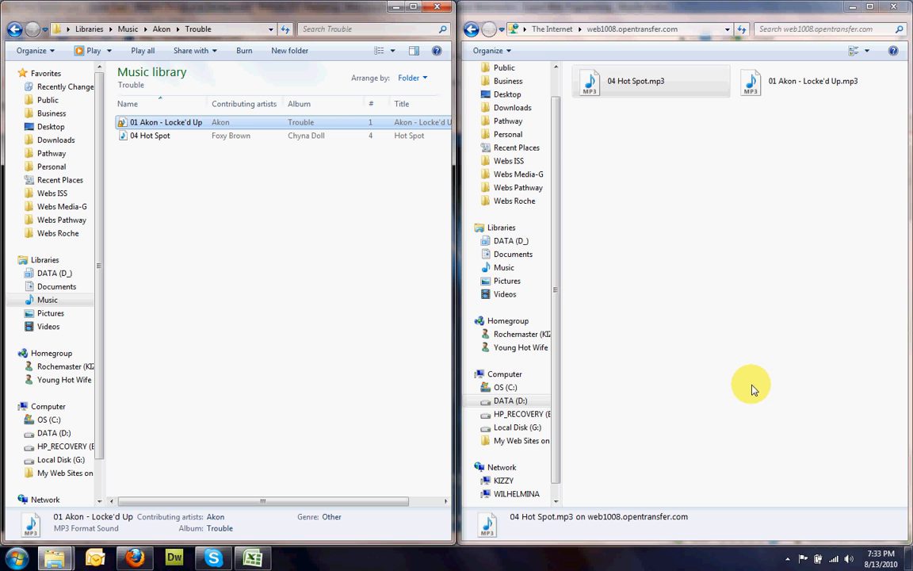
{"action": "mouse_move", "coordinate": [679, 366]}
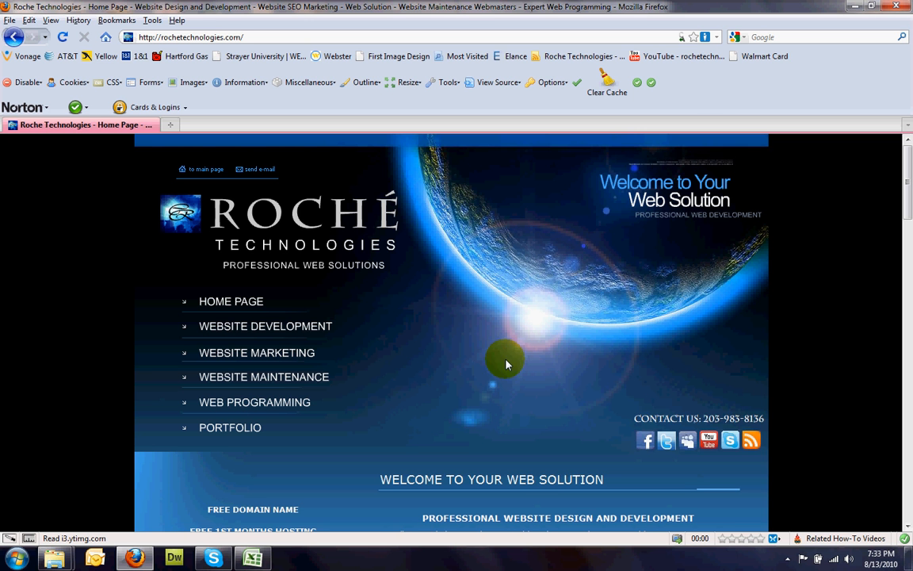
{"action": "mouse_move", "coordinate": [434, 229]}
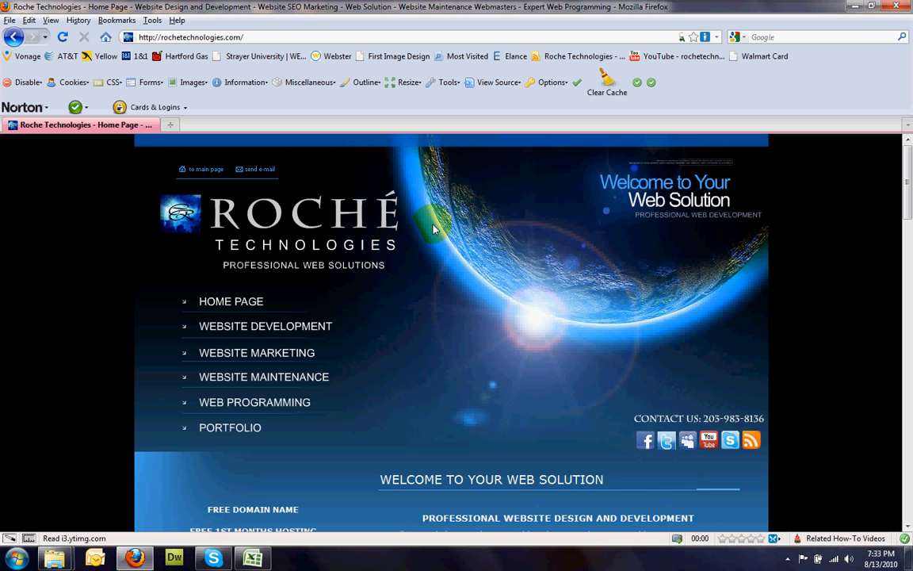
{"action": "mouse_move", "coordinate": [431, 230]}
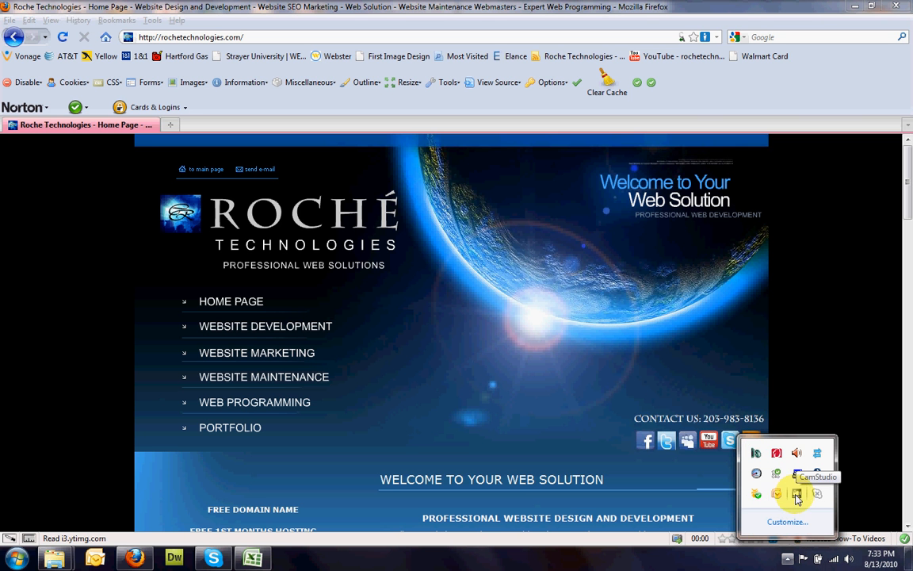
- Switch back to the Firefox window showing the Roche Technologies home page
{"action": "left_click", "coordinate": [796, 495]}
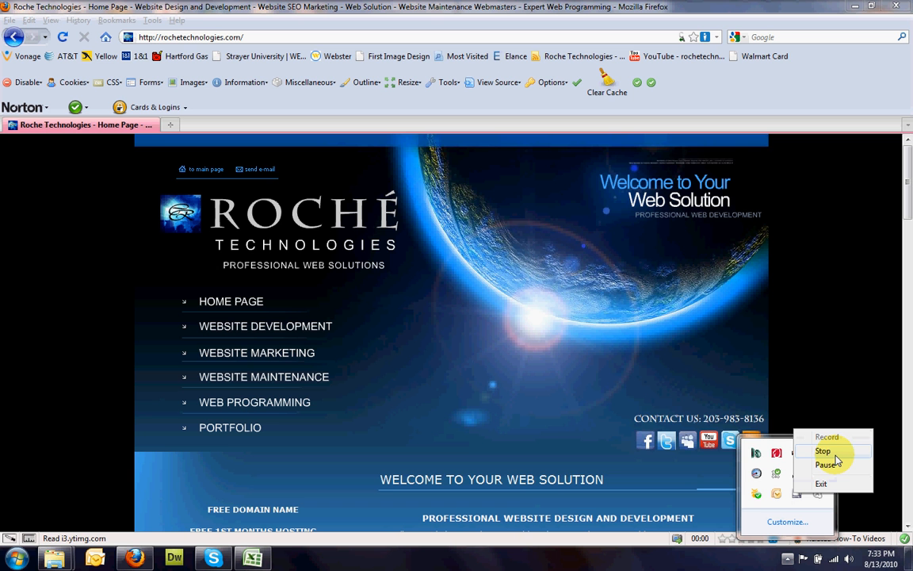